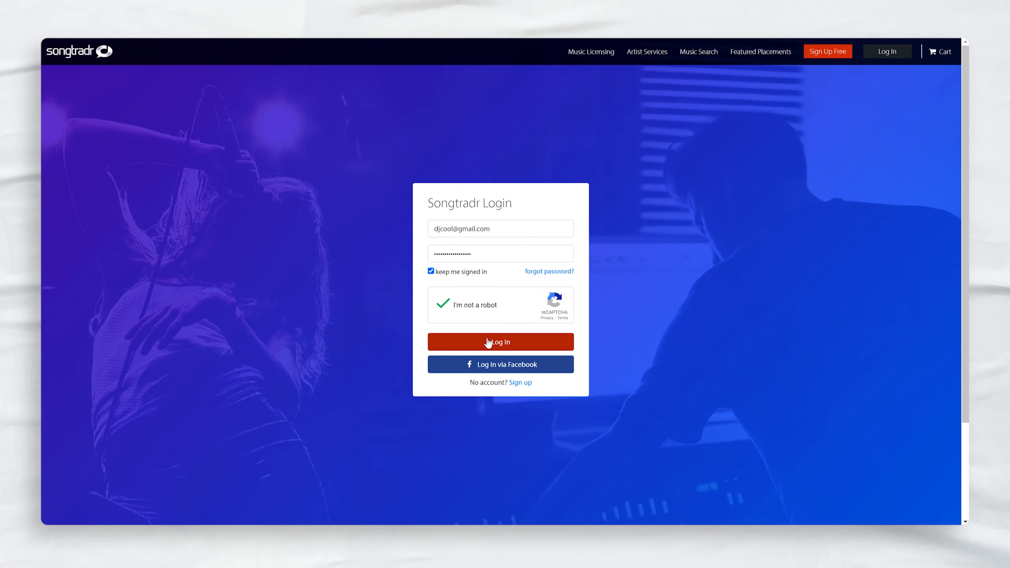
# - Sign in and view the Transactions & Licenses list with royalties, credits and withdrawals
pyautogui.click(500, 342)
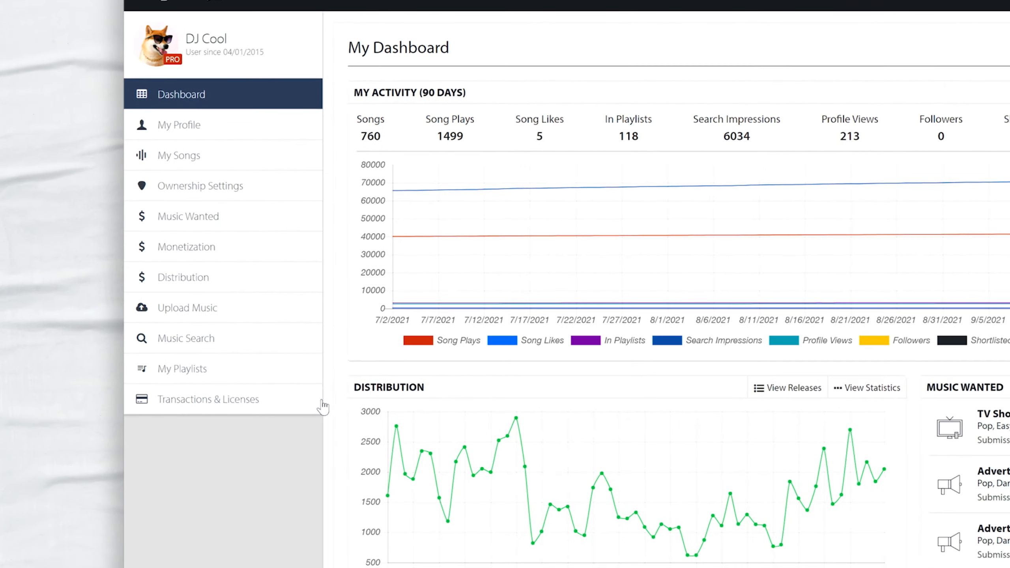
pyautogui.click(209, 400)
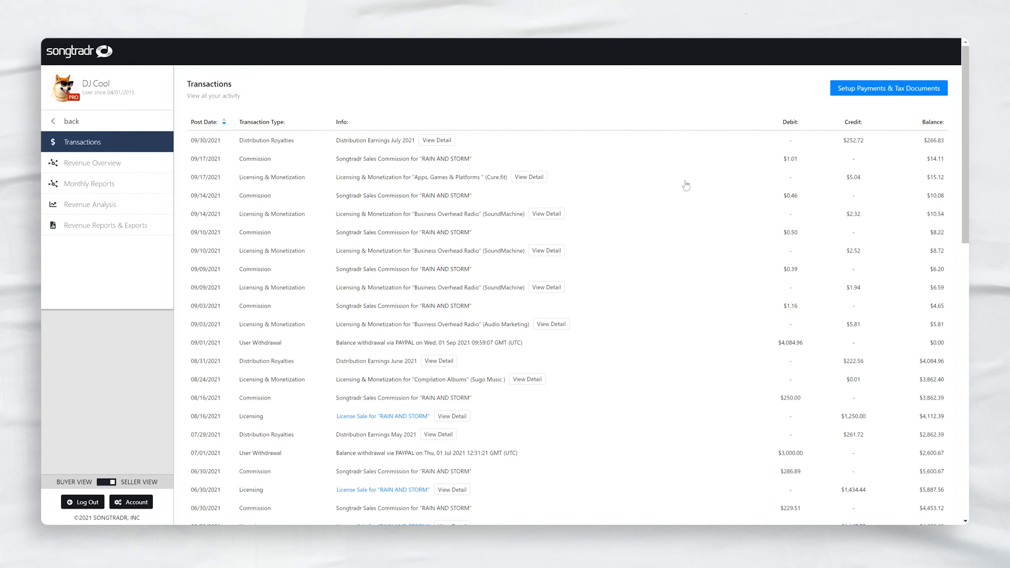
# - Submit the payout method through the General Information step of Payments & Tax Documents
pyautogui.click(888, 88)
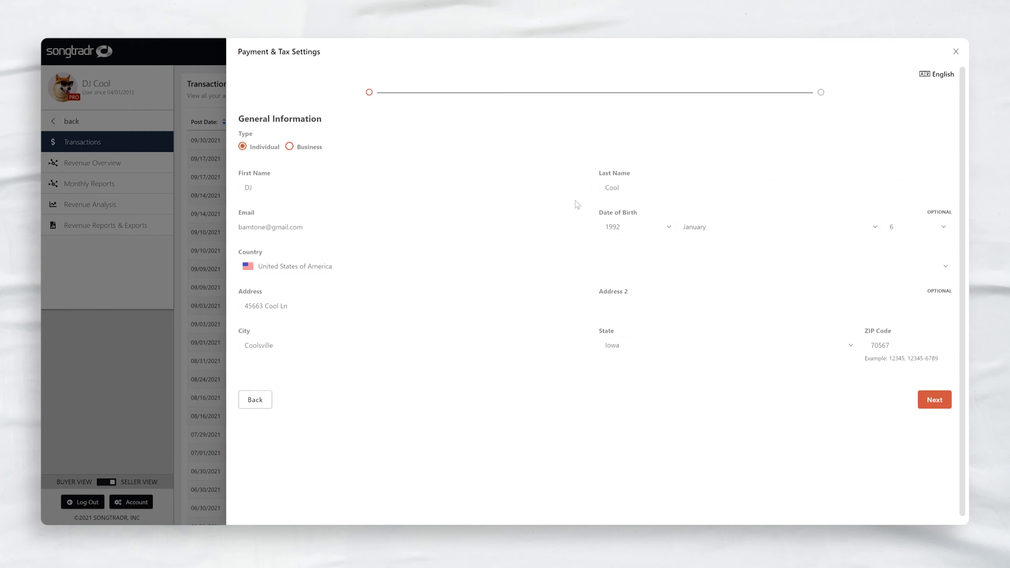
pyautogui.click(934, 400)
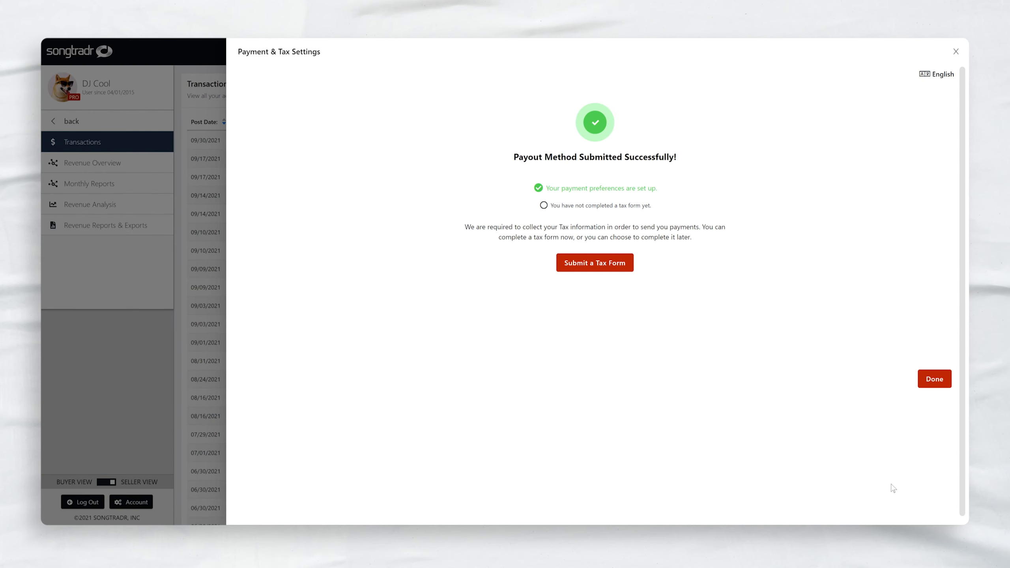
pyautogui.moveTo(777, 421)
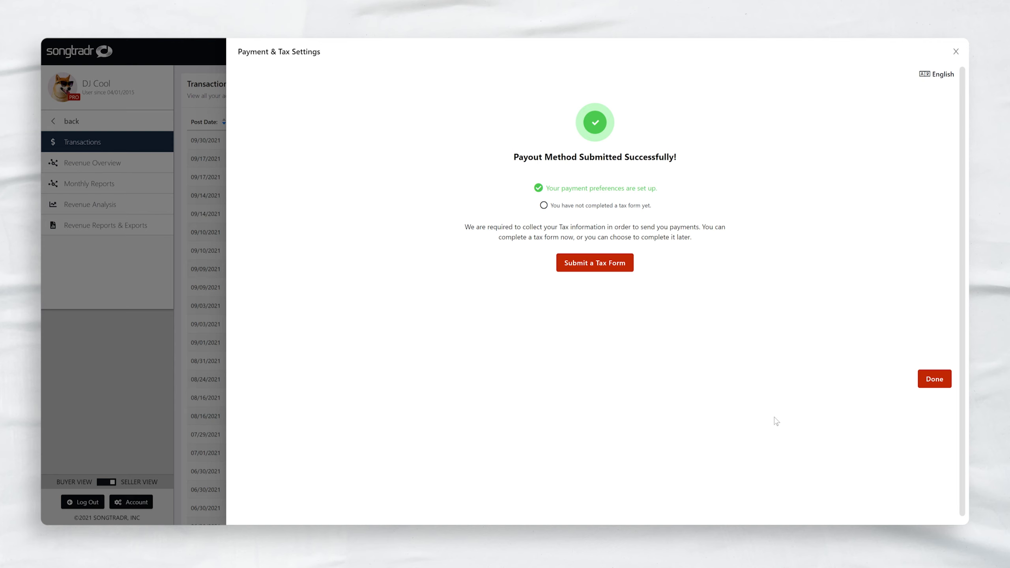
# - Submit a W-9 tax form as a U.S. Person using the copied profile name
pyautogui.click(595, 262)
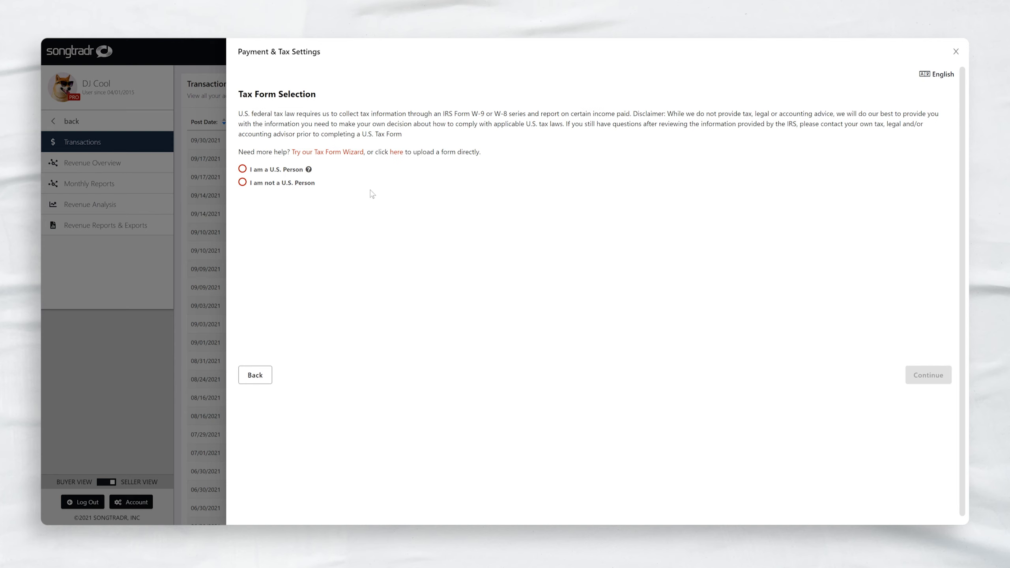
pyautogui.click(242, 169)
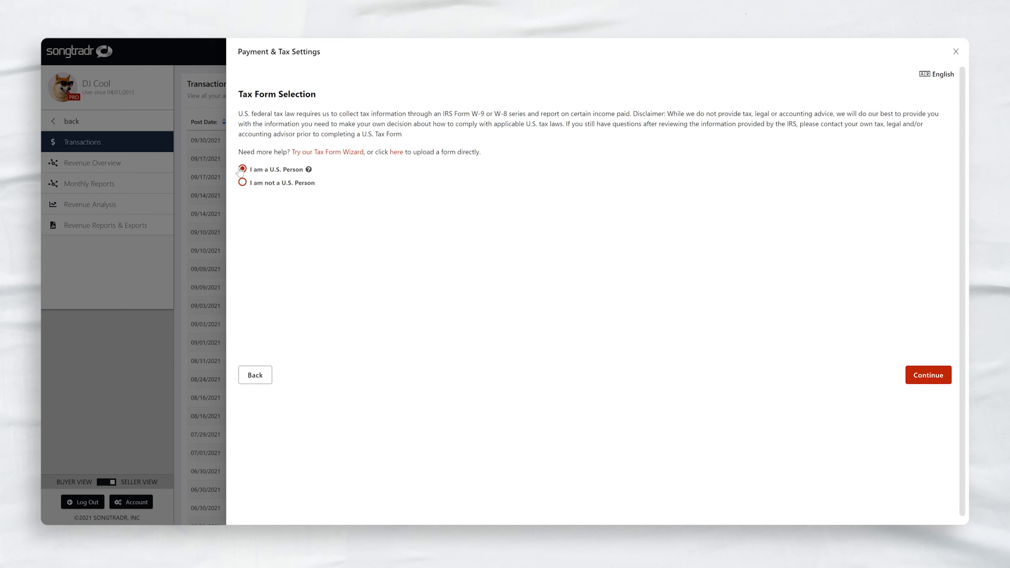
pyautogui.click(928, 375)
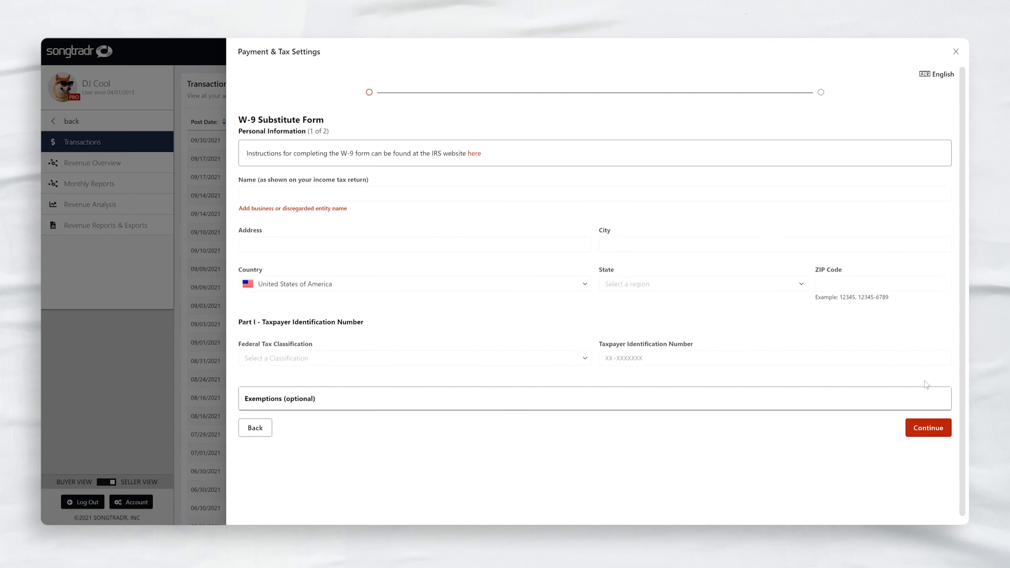
pyautogui.click(592, 194)
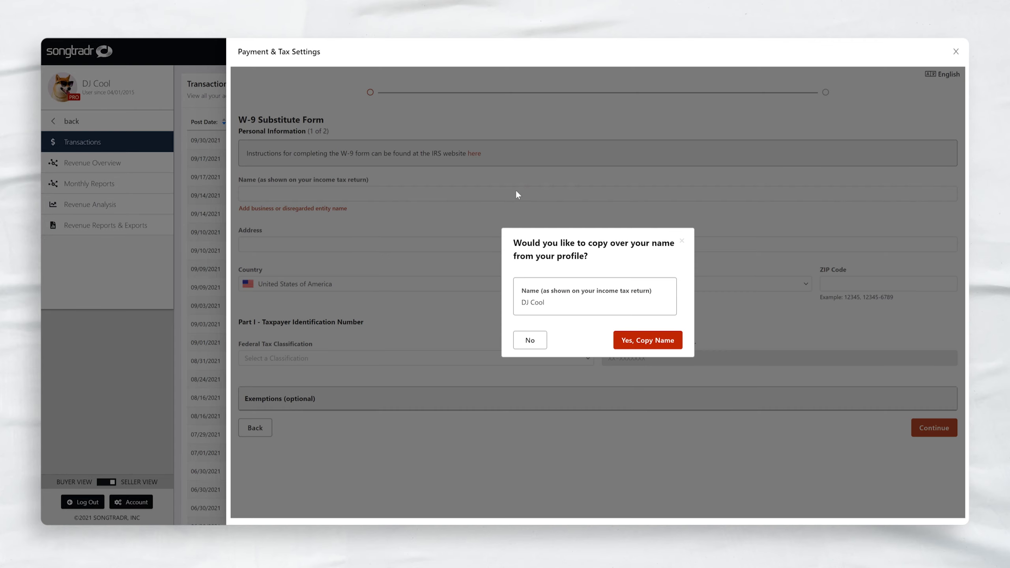
pyautogui.click(956, 52)
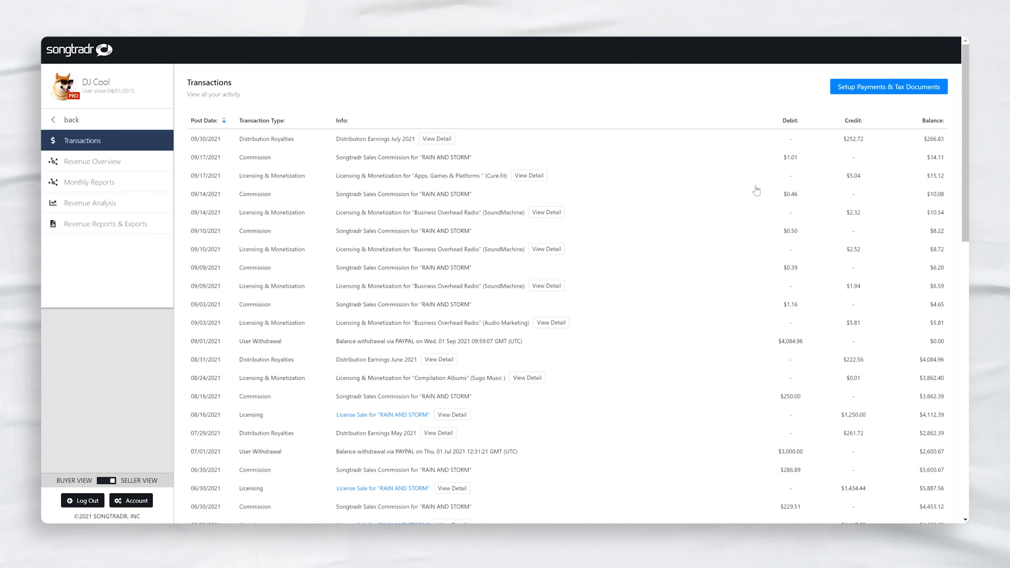
# - Review the RAIN AND STORM license receipt, then download the June 2021 distribution earnings as CSV
pyautogui.click(382, 415)
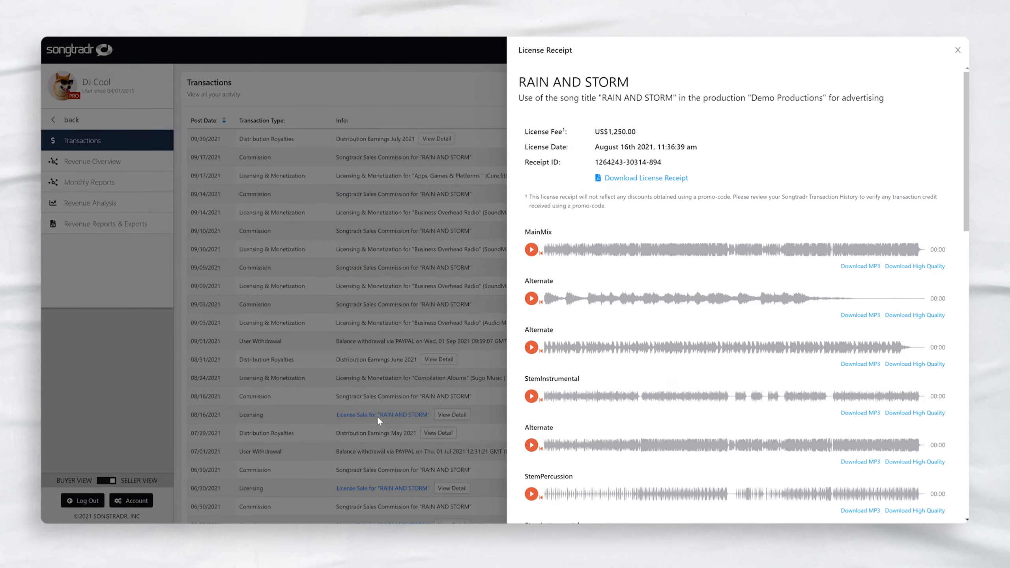
pyautogui.click(958, 50)
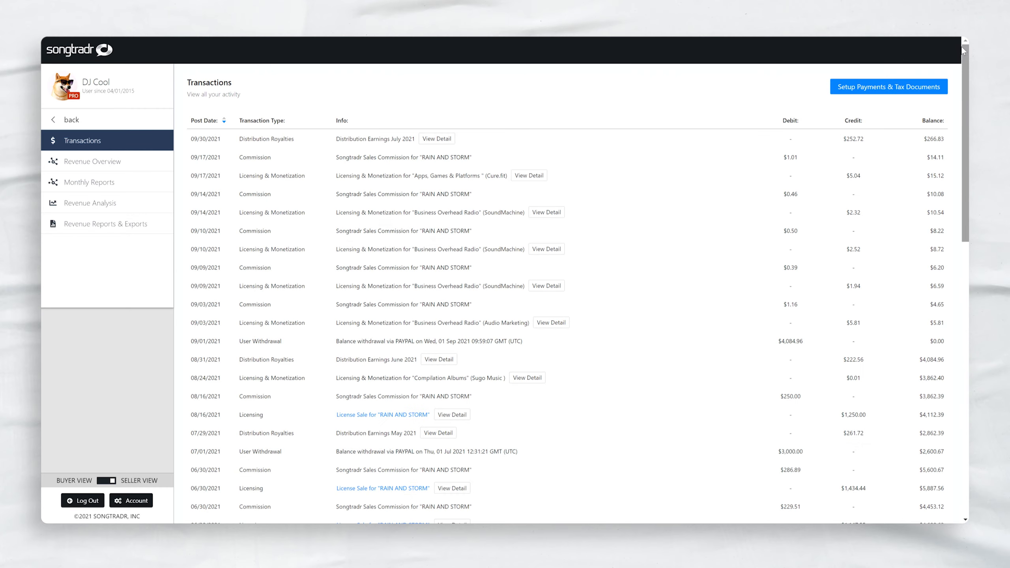
pyautogui.moveTo(608, 297)
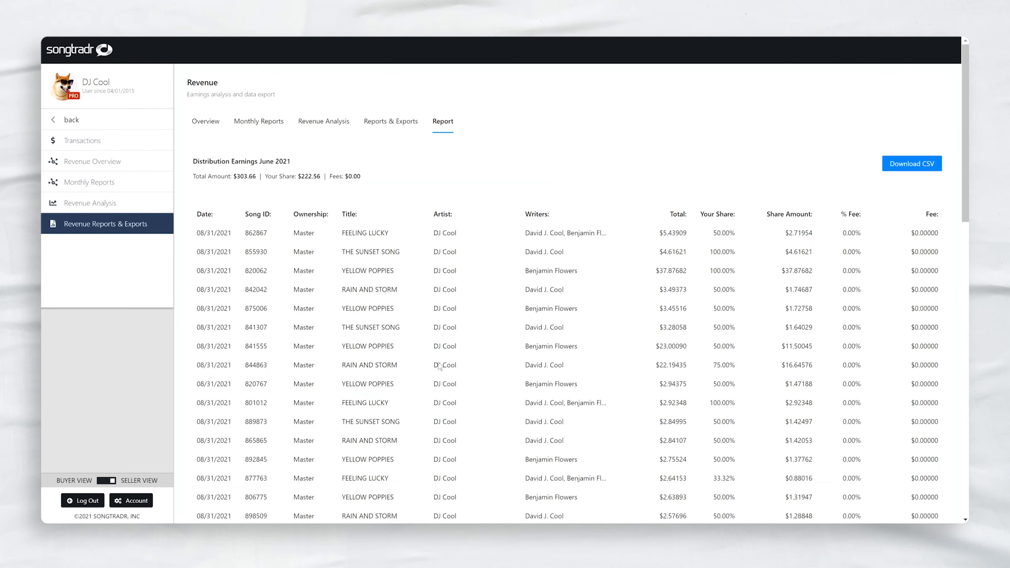
pyautogui.click(911, 163)
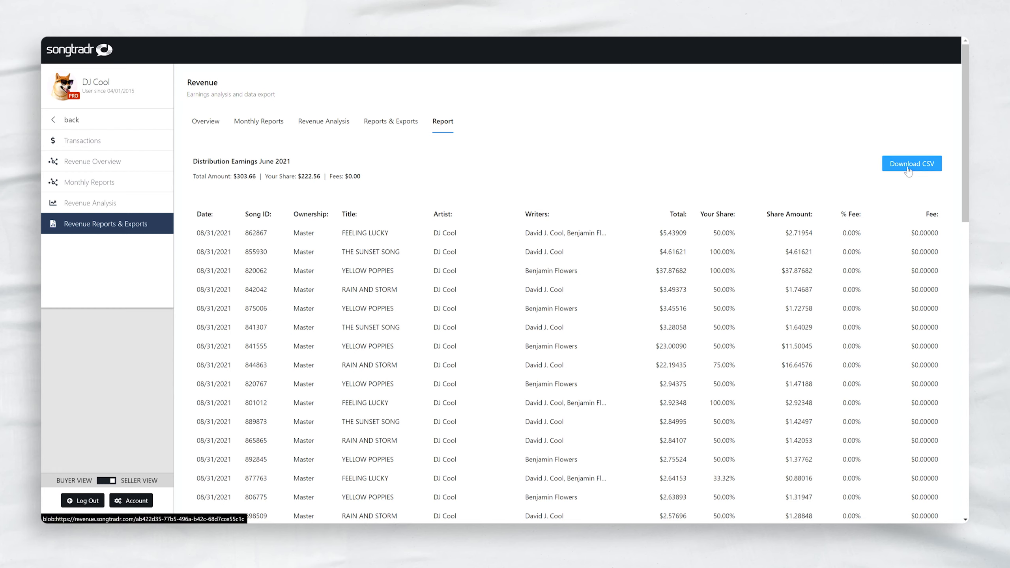
pyautogui.click(911, 164)
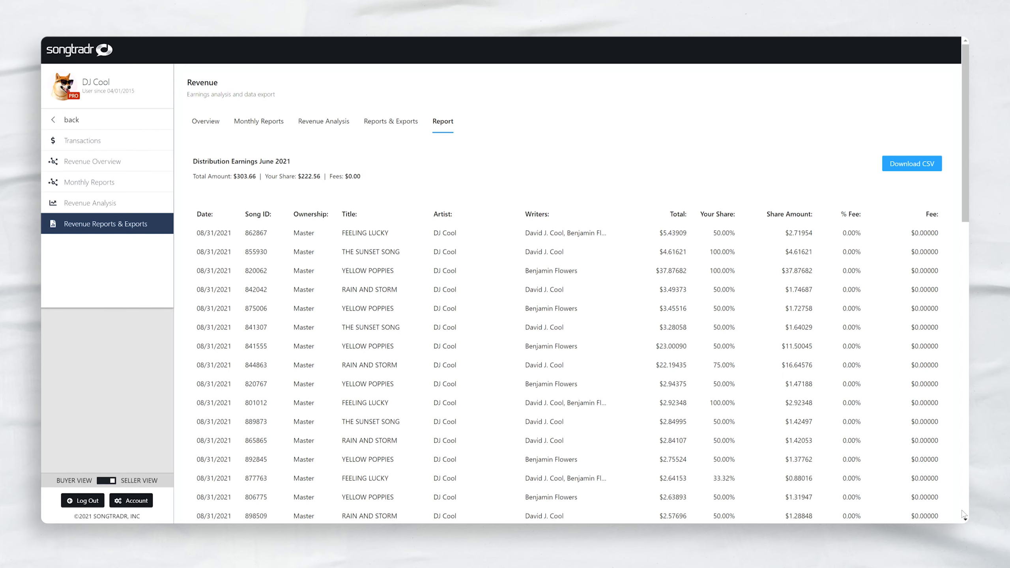
pyautogui.moveTo(273, 273)
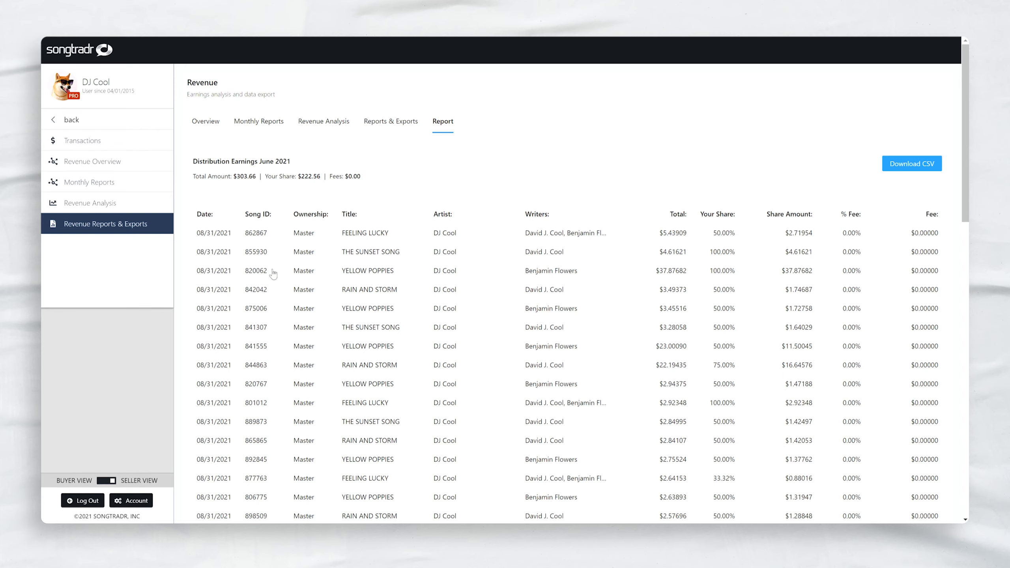
# - Check Revenue Overview totals, the May 2021 Monthly Report, then the Revenue Analysis charts
pyautogui.click(93, 161)
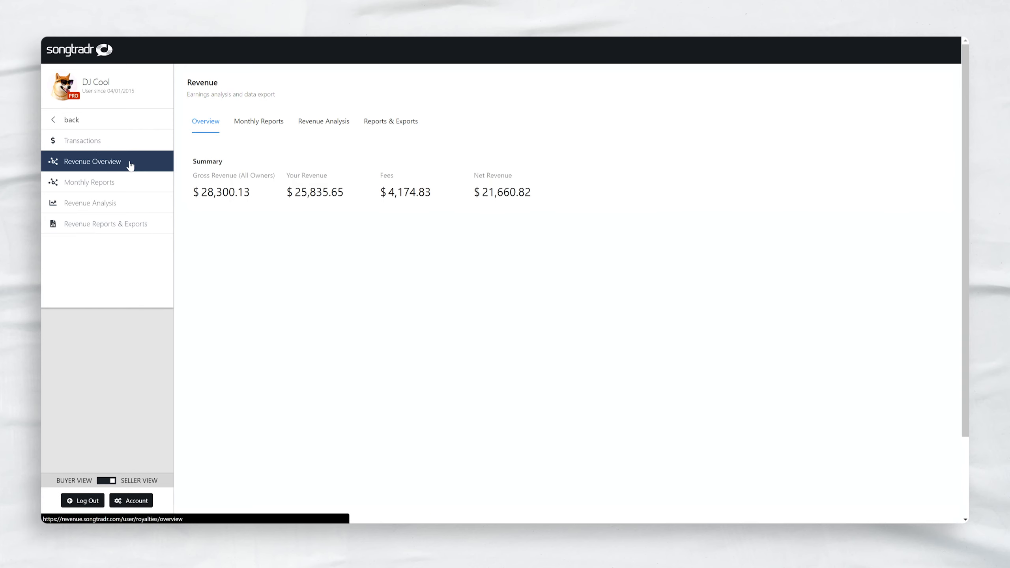
pyautogui.moveTo(89, 183)
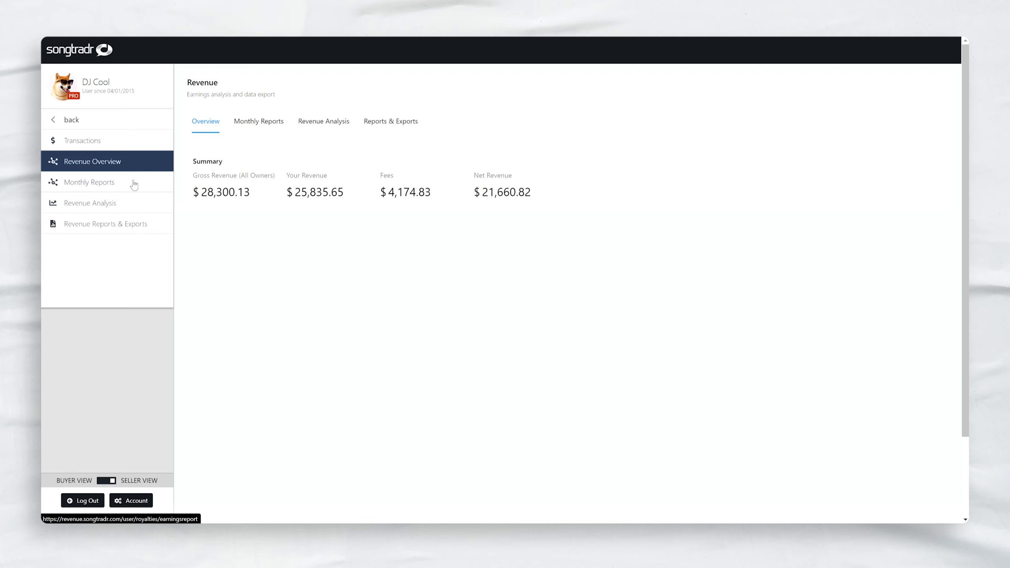
pyautogui.click(258, 121)
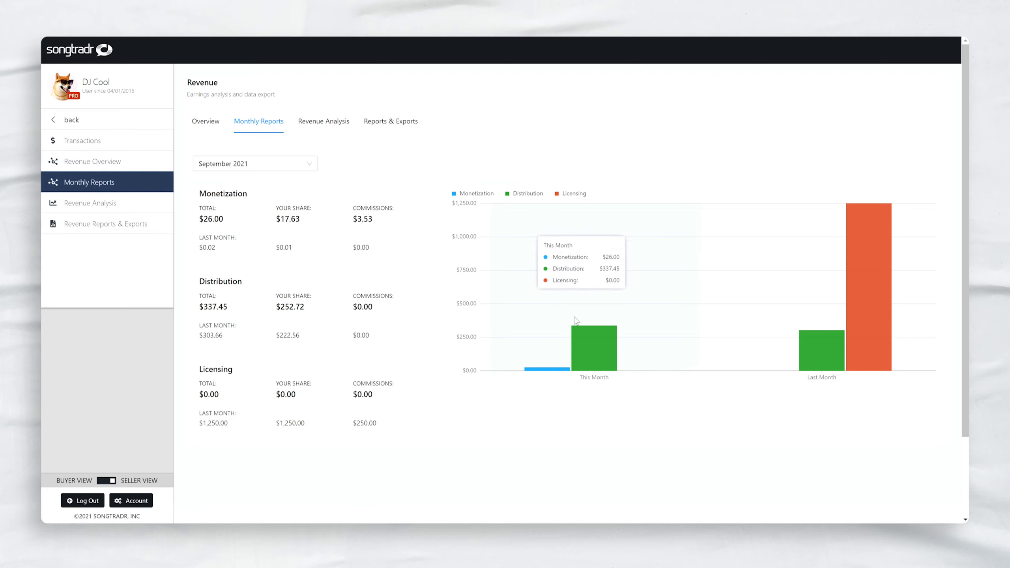
pyautogui.moveTo(832, 342)
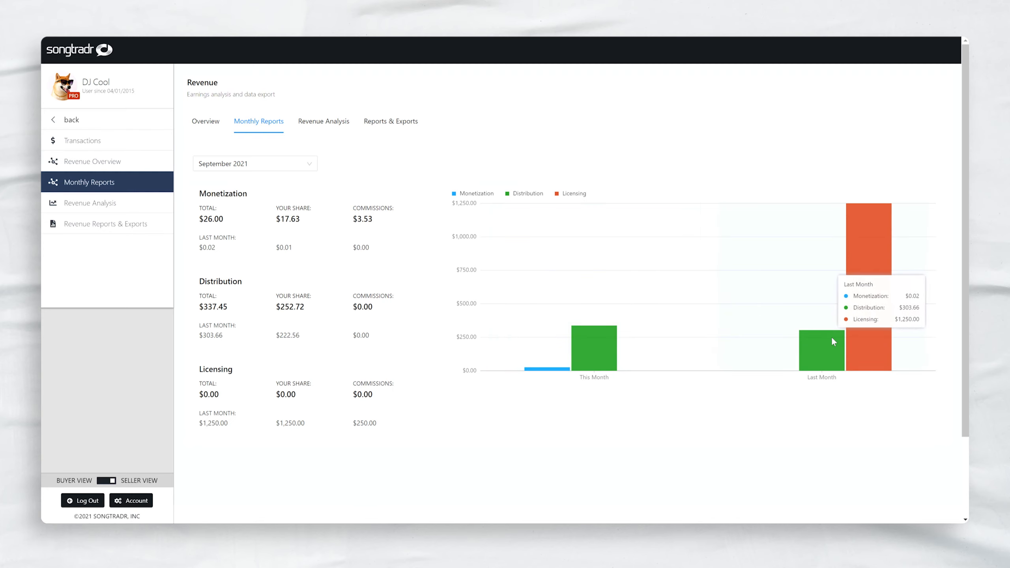
pyautogui.moveTo(293, 163)
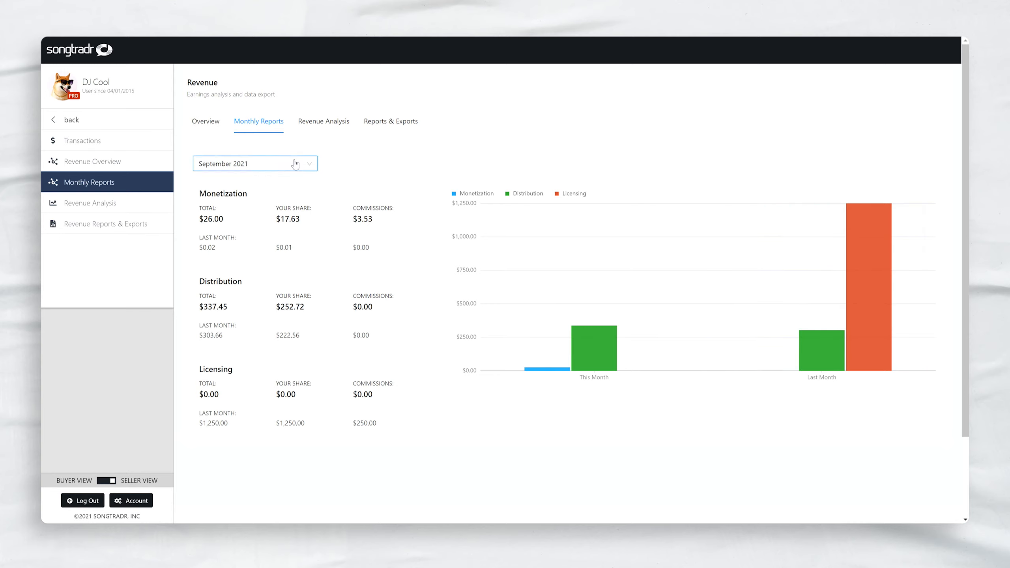
pyautogui.click(254, 163)
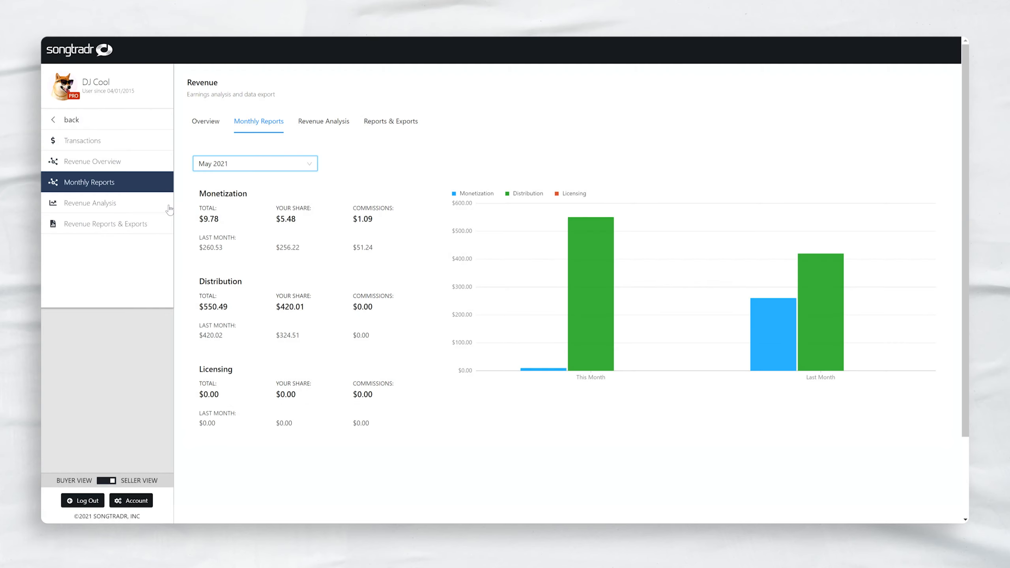
pyautogui.click(325, 121)
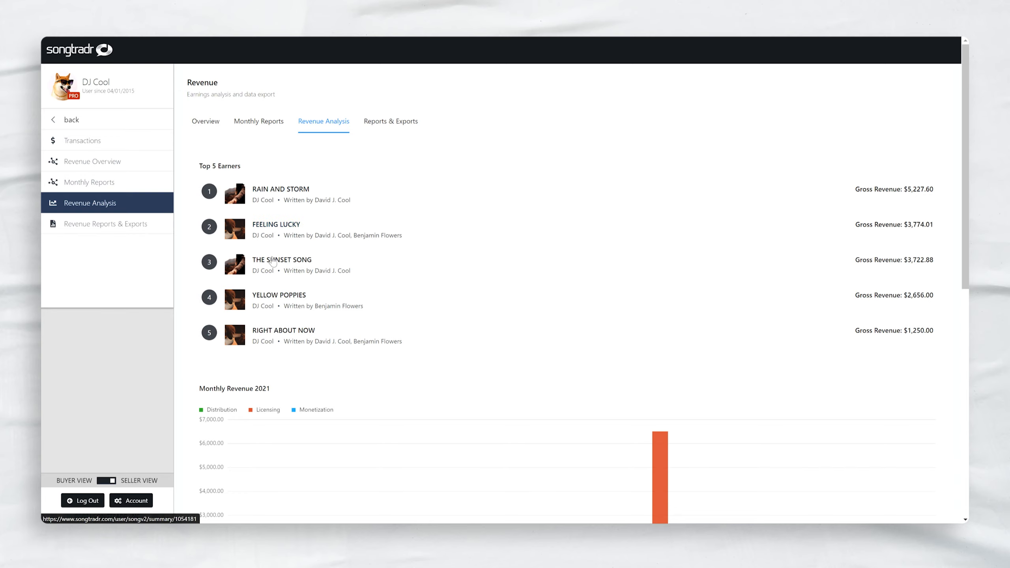
pyautogui.moveTo(804, 354)
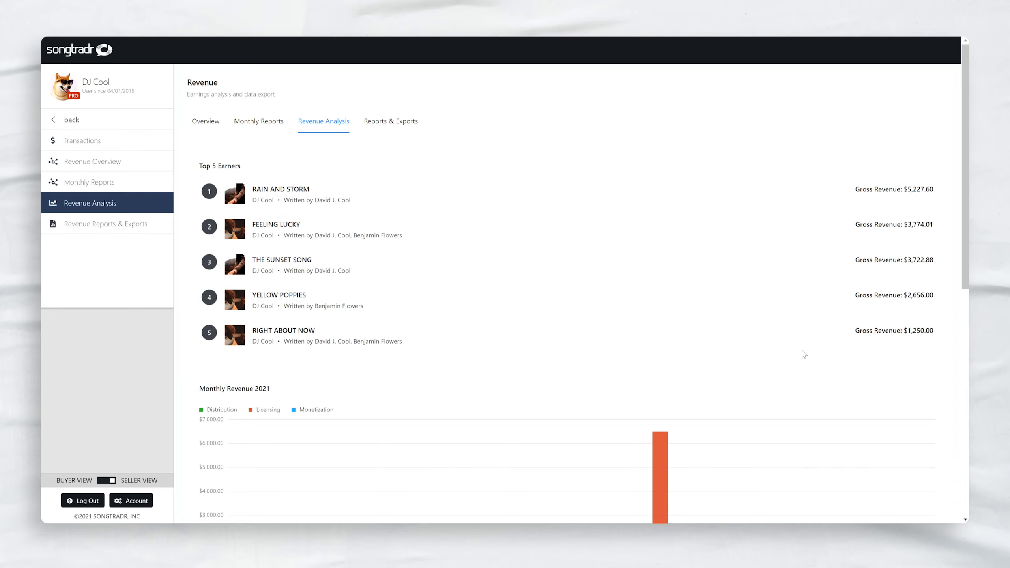
# - Scroll through Top 5 Earners, Monthly Revenue 2021 and Annual Revenue 2019-2021 charts
pyautogui.scroll(-3)
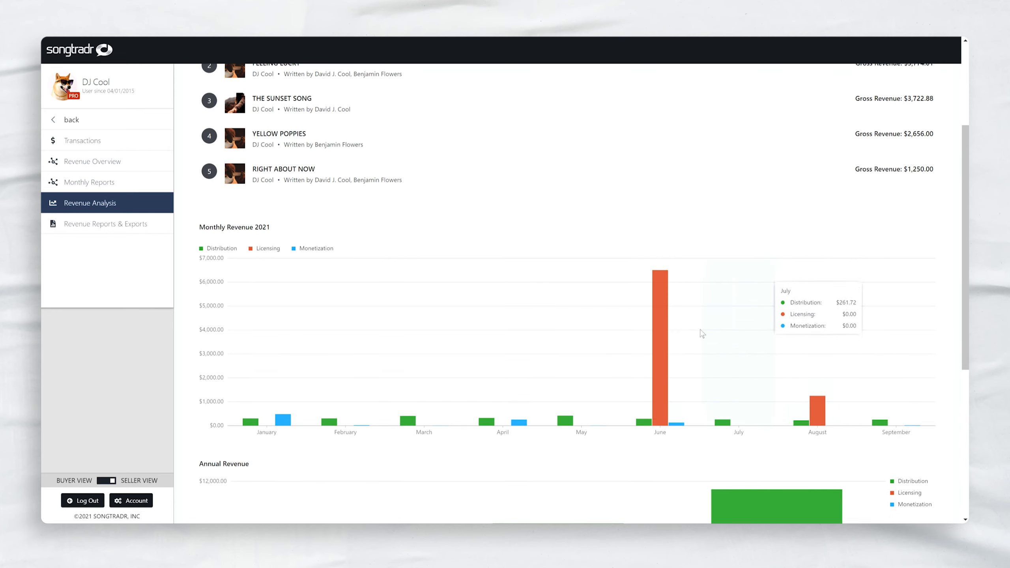
pyautogui.scroll(-3)
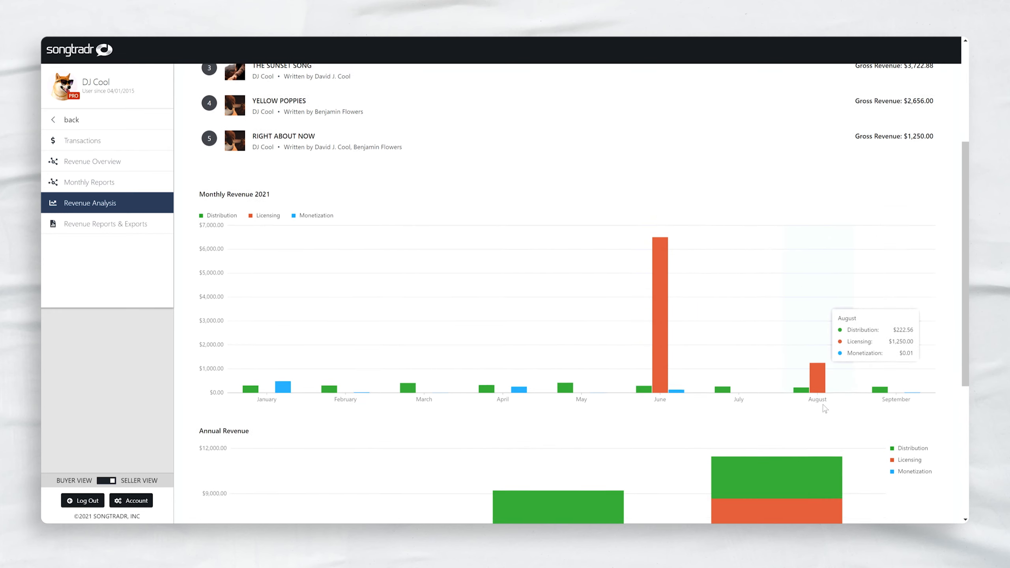
pyautogui.scroll(-3)
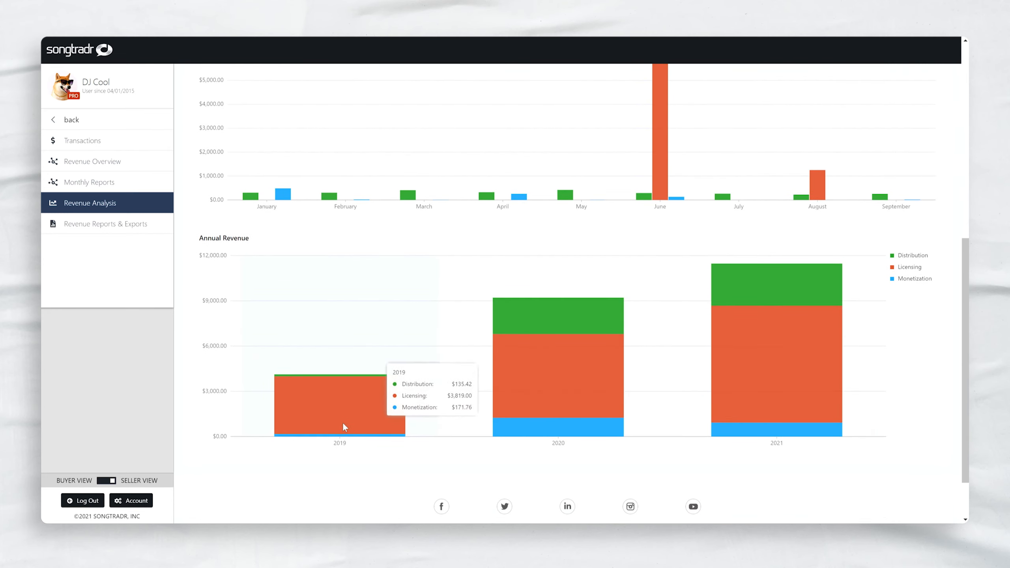